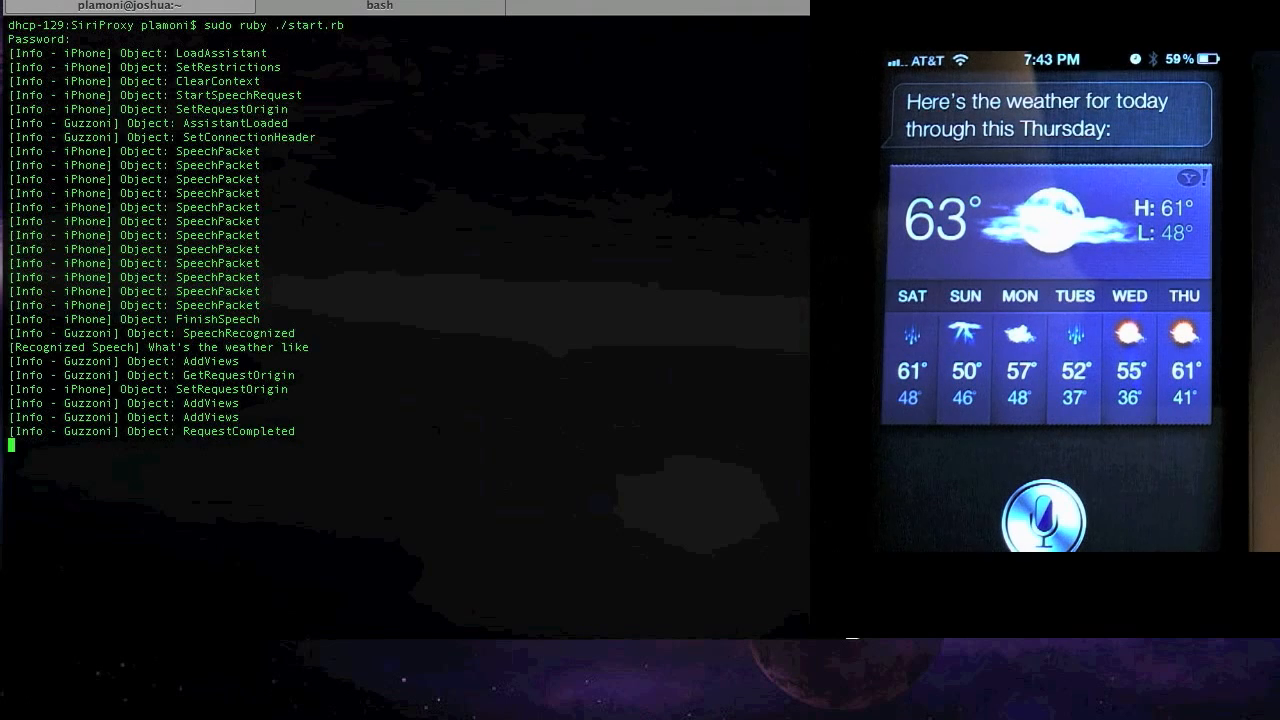
{"action": "mouse_move", "coordinate": [337, 363]}
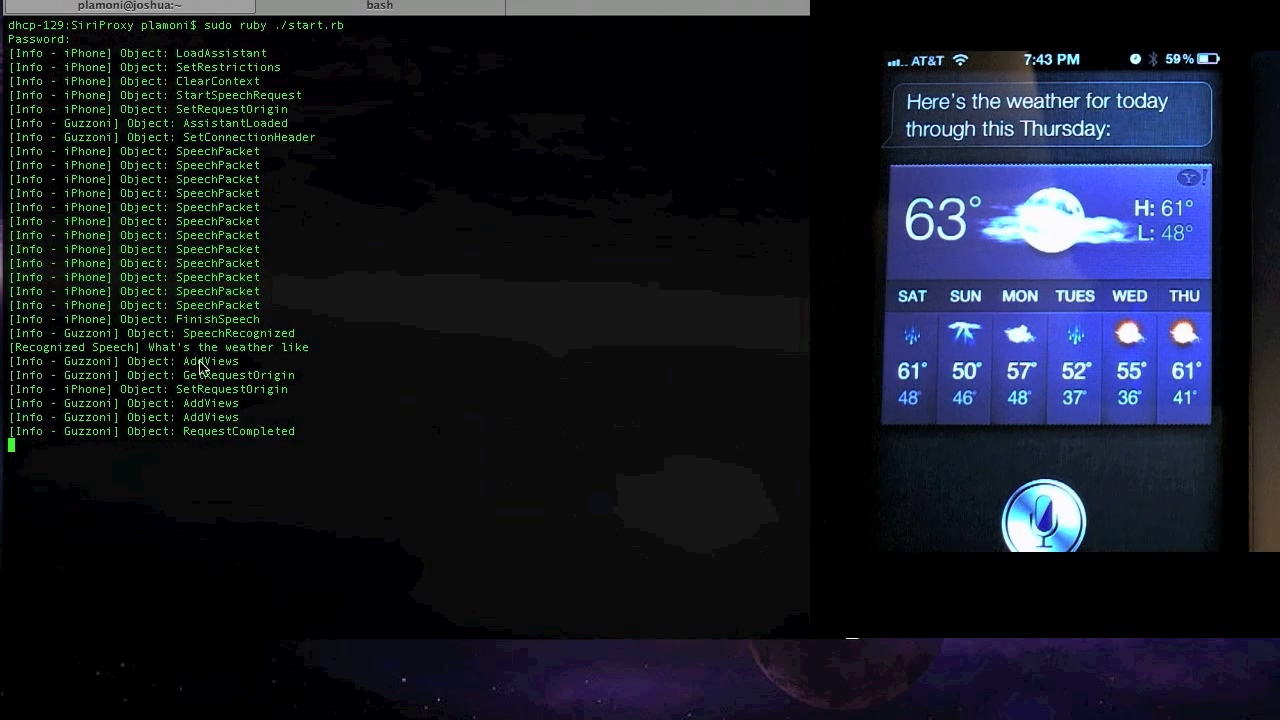
{"action": "mouse_move", "coordinate": [223, 302]}
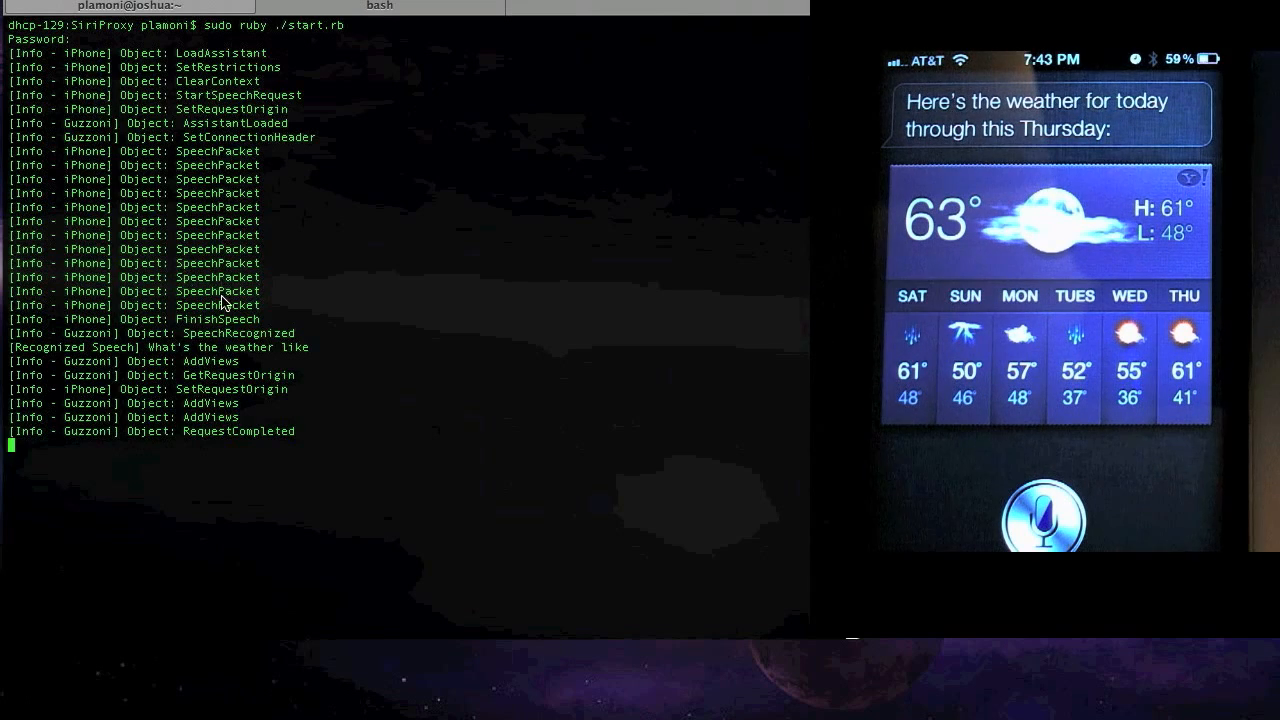
{"action": "mouse_move", "coordinate": [90, 288]}
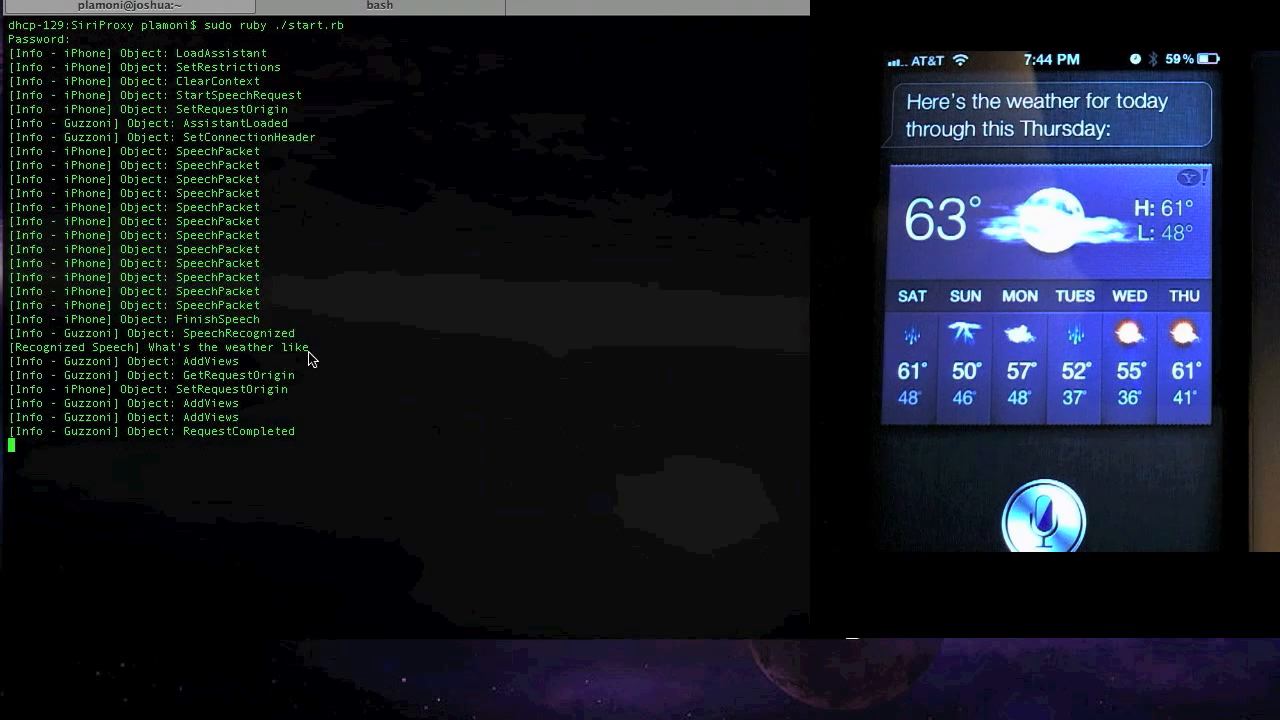
{"action": "mouse_move", "coordinate": [140, 388]}
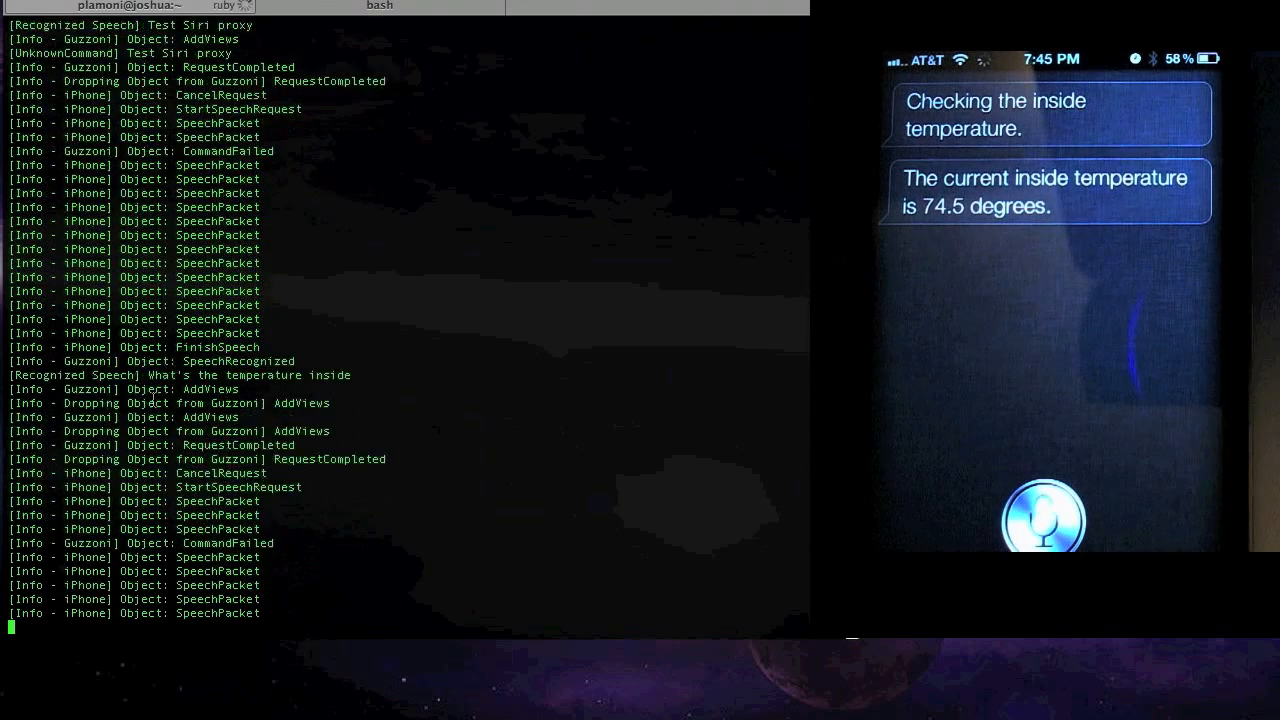
{"action": "scroll", "scroll_direction": "down", "scroll_amount": 3}
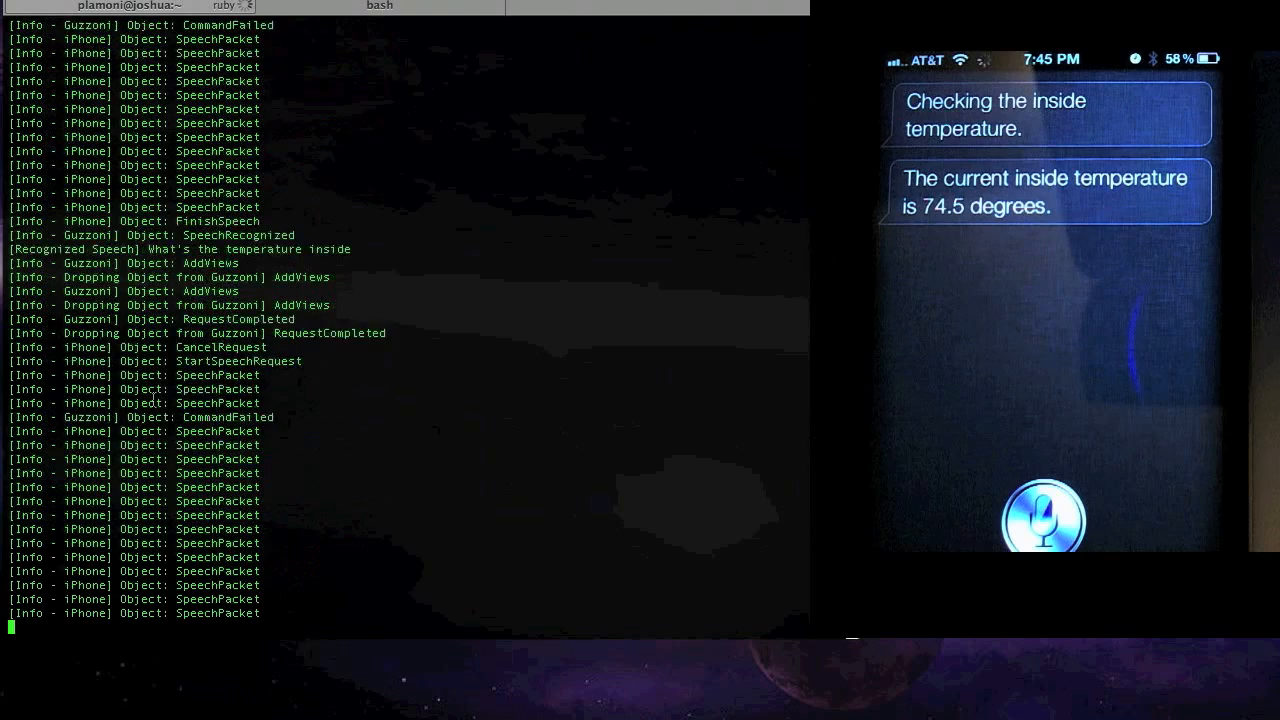